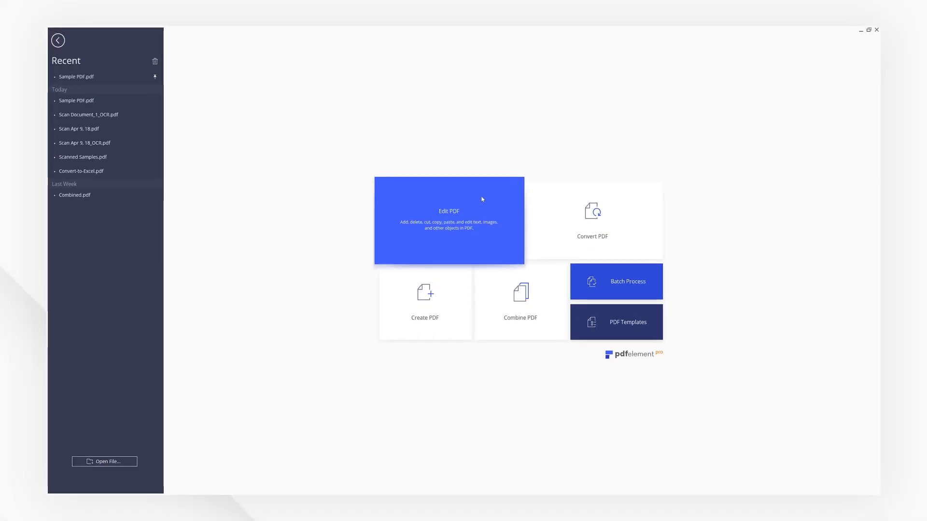
Open Sample PDF.pdf in edit mode from the start screen
{"action": "left_click", "coordinate": [449, 220]}
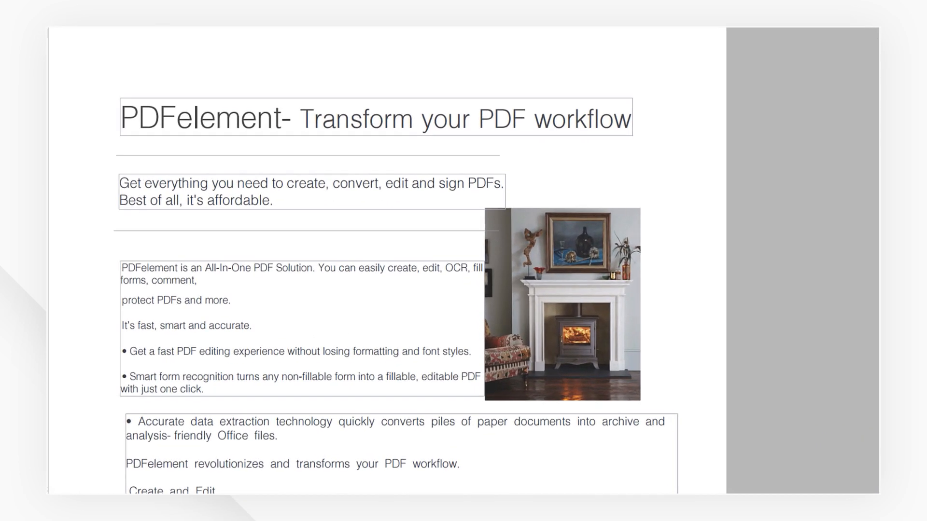
Change the heading word to 'PDF Element' and select 'Transform your PDF workflow'
{"action": "double_click", "coordinate": [229, 116]}
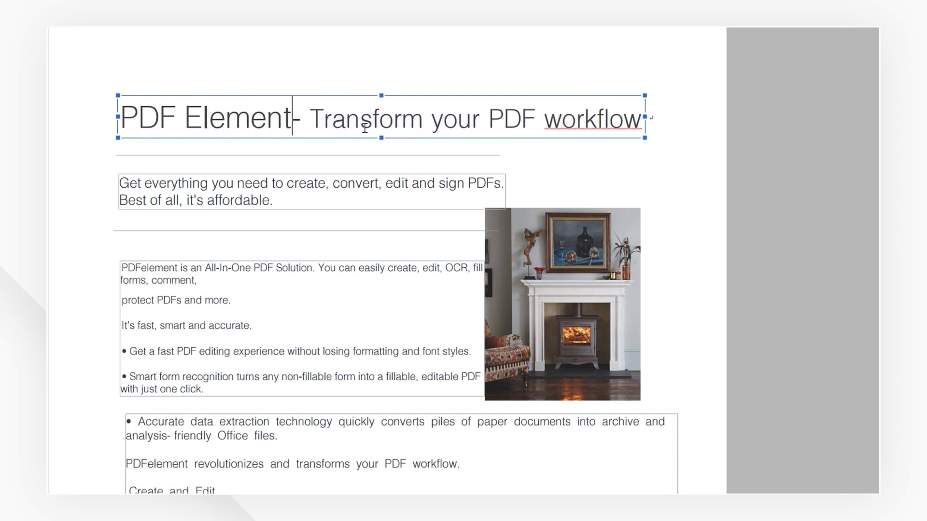
{"action": "left_click_drag", "start_coordinate": [312, 118], "coordinate": [641, 118]}
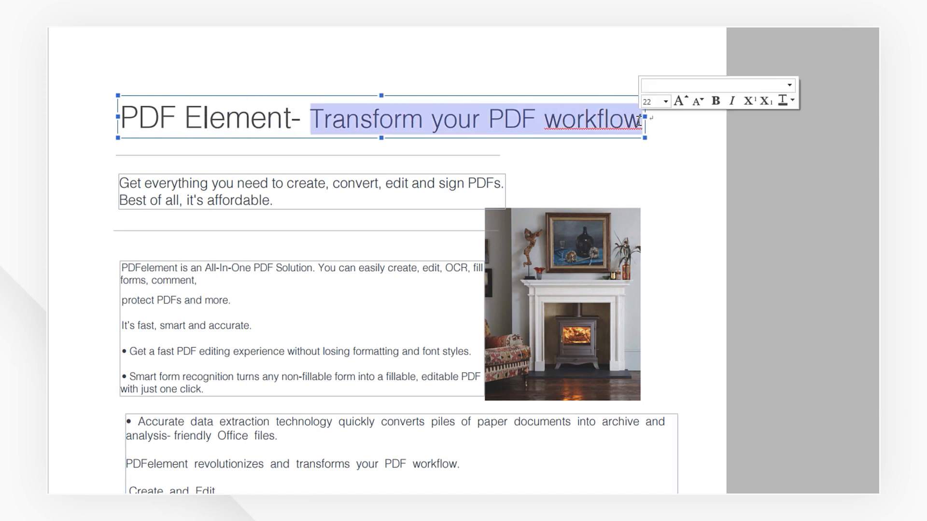
Style 'Transform your PDF workflow' at font size 26, bold and blue, then finish editing
{"action": "left_click", "coordinate": [664, 101]}
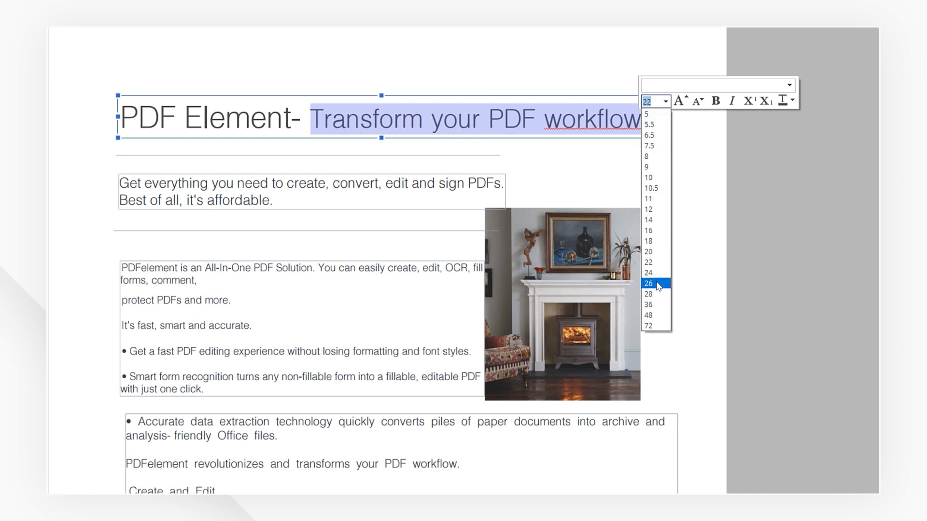
{"action": "left_click", "coordinate": [648, 284]}
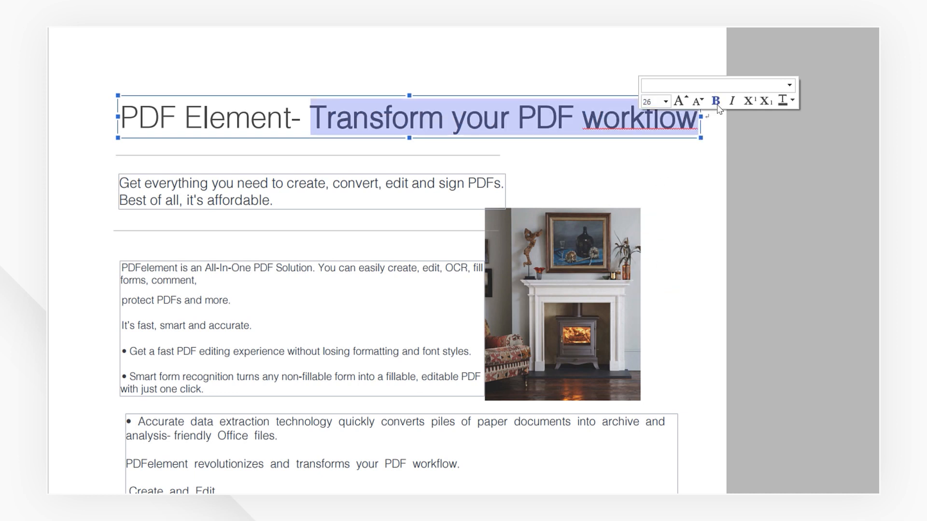
{"action": "left_click", "coordinate": [790, 100]}
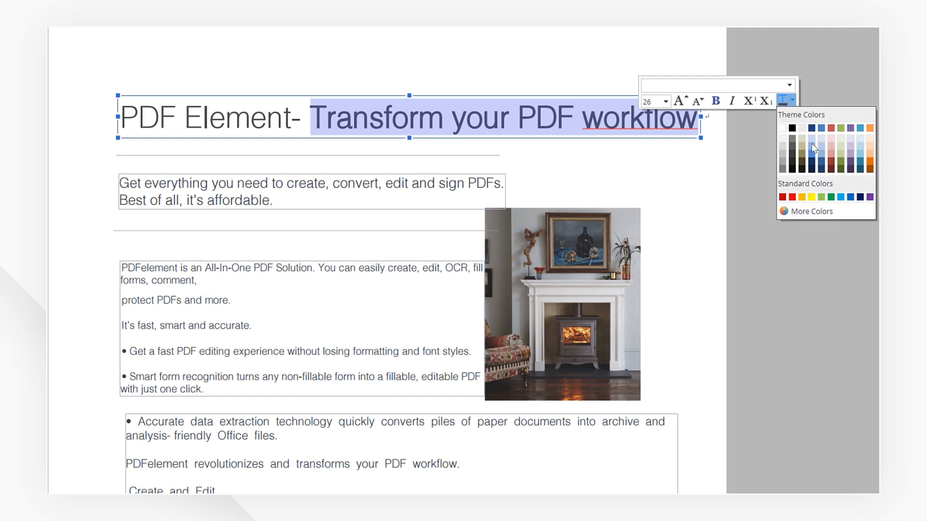
{"action": "left_click", "coordinate": [811, 144]}
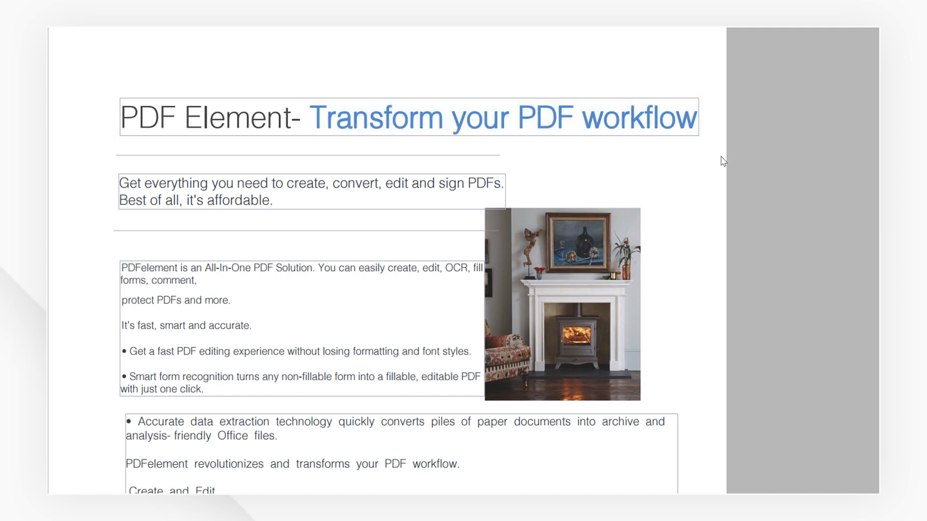
{"action": "left_click", "coordinate": [562, 304]}
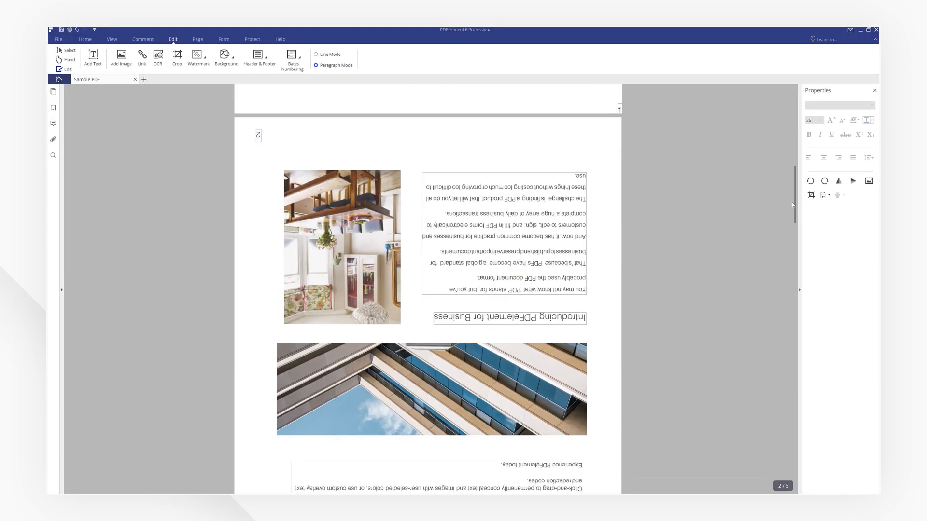
Scroll down to the upside-down page 2
{"action": "scroll", "scroll_direction": "down", "scroll_amount": 3}
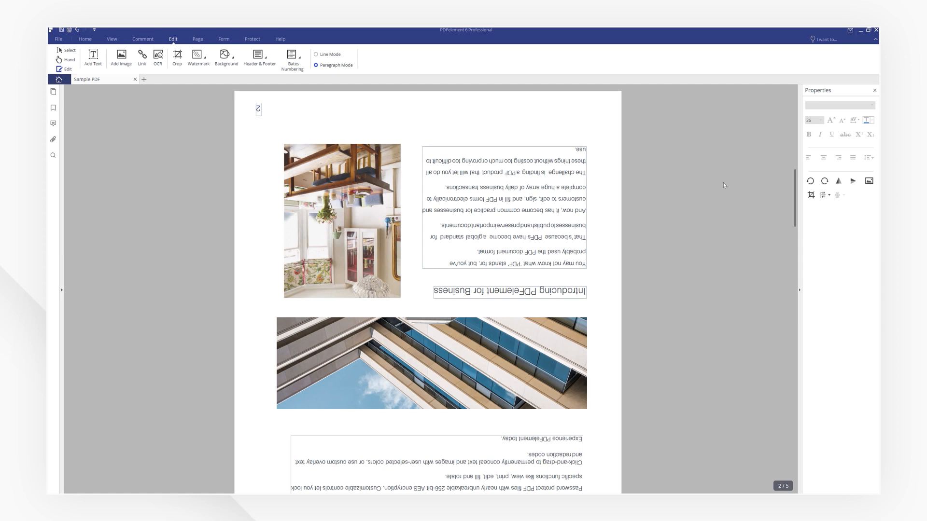
In the page thumbnails, select page 2 and rotate it right side up
{"action": "left_click", "coordinate": [197, 39]}
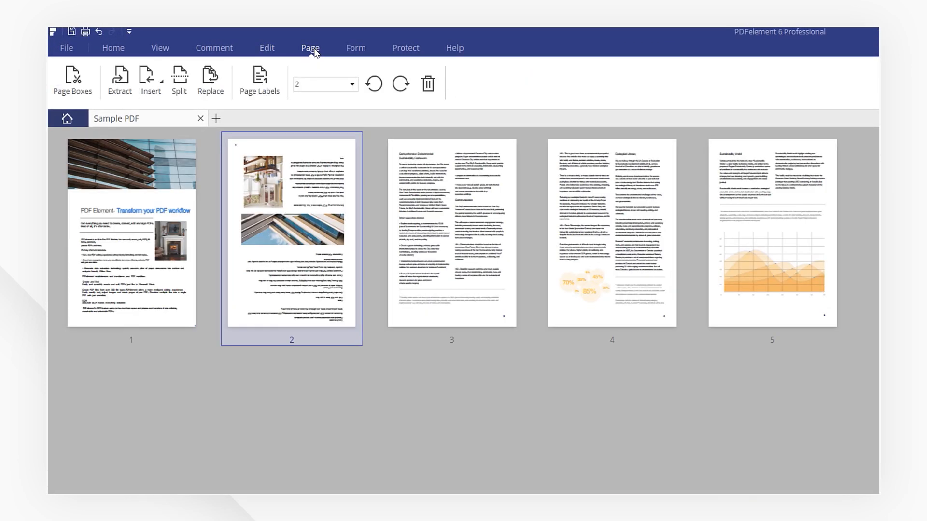
{"action": "left_click", "coordinate": [607, 385]}
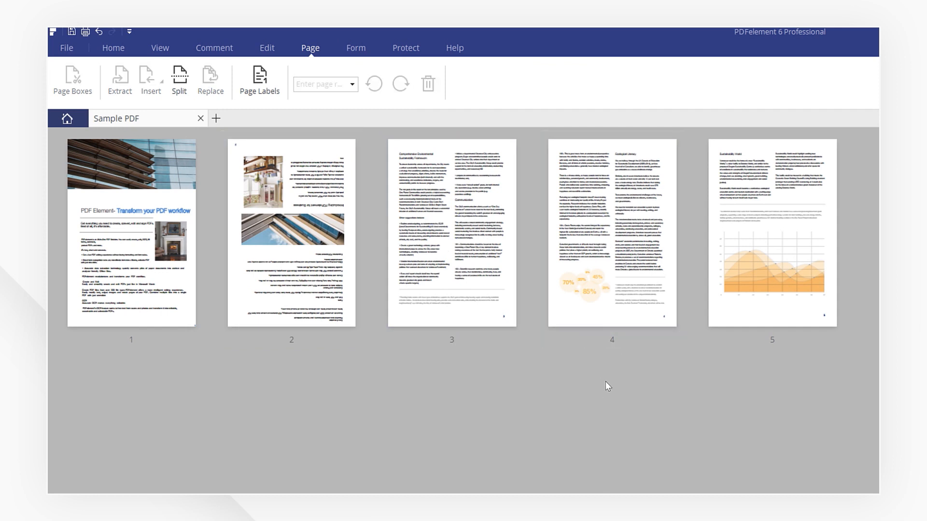
{"action": "left_click", "coordinate": [291, 236]}
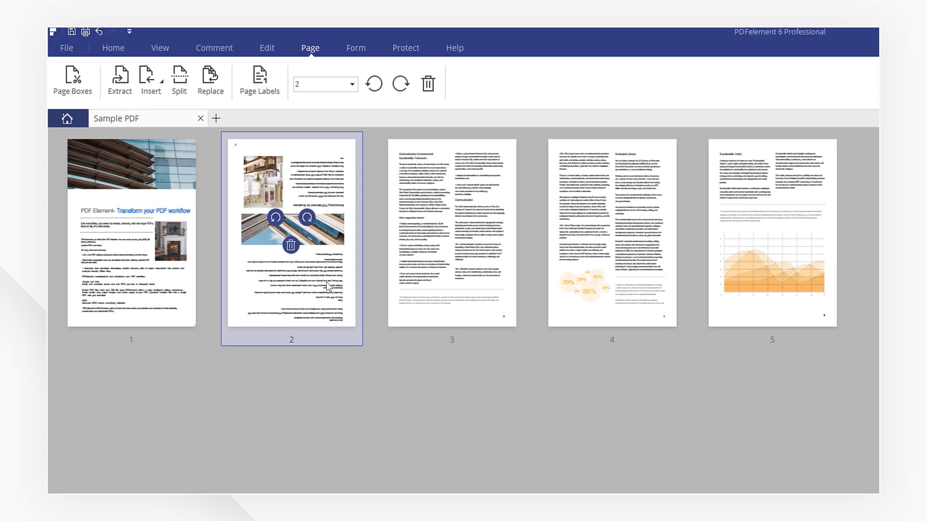
{"action": "left_click", "coordinate": [374, 83]}
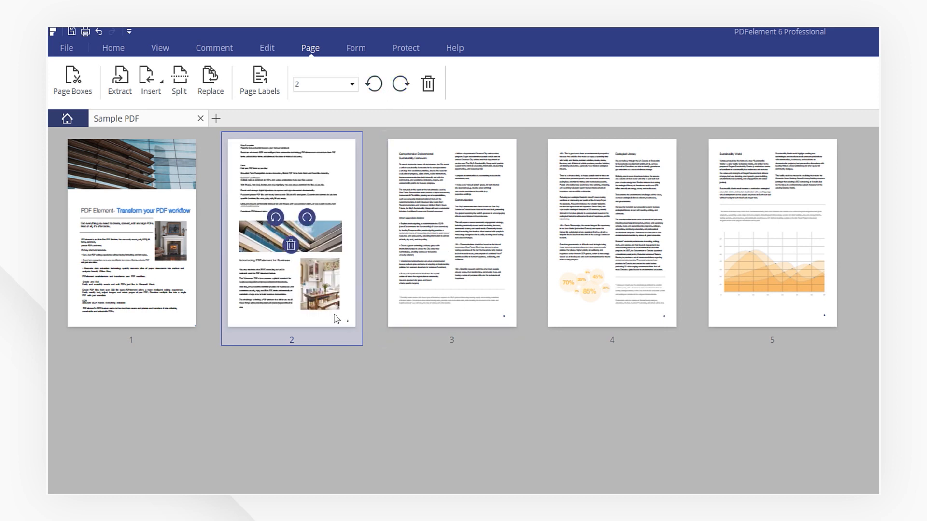
{"action": "left_click", "coordinate": [452, 233]}
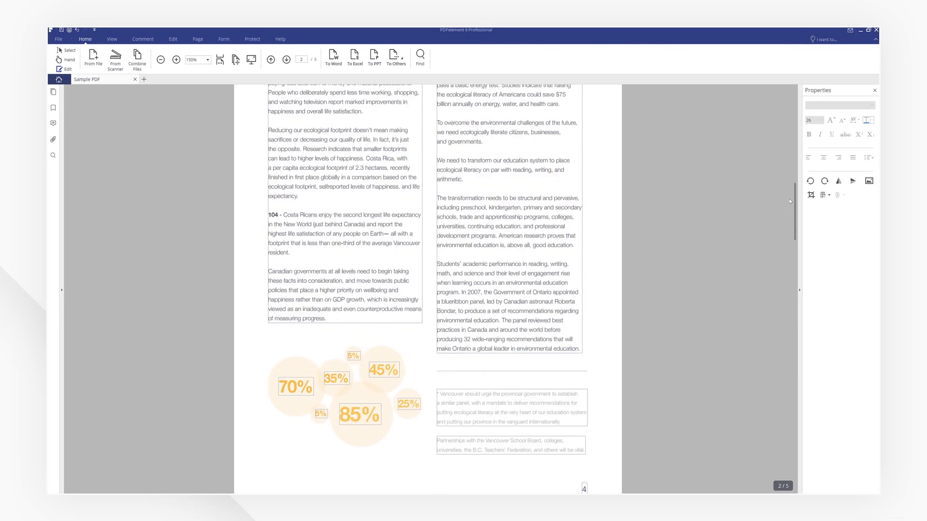
Jump back to page 1 to view the blue heading
{"action": "left_click", "coordinate": [271, 58]}
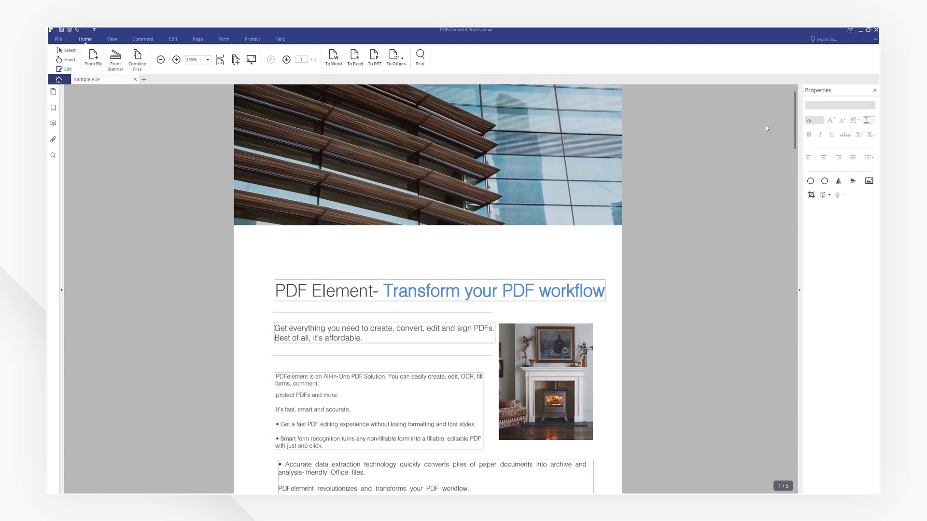
{"action": "mouse_move", "coordinate": [781, 135]}
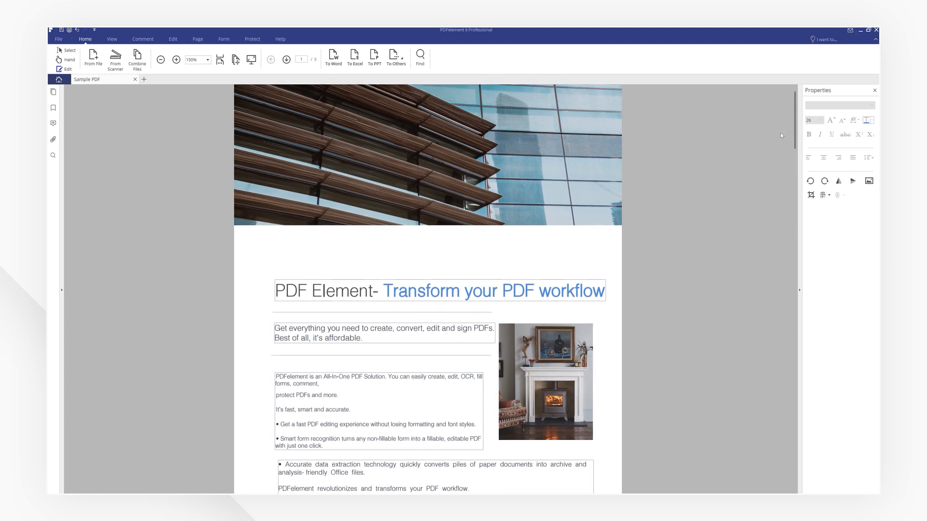